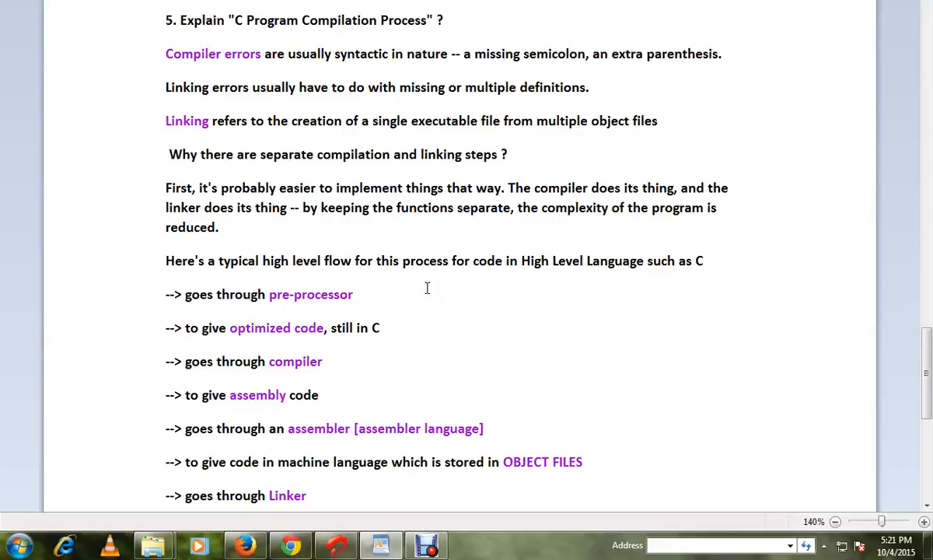
{"action": "scroll", "scroll_direction": "up", "scroll_amount": 3}
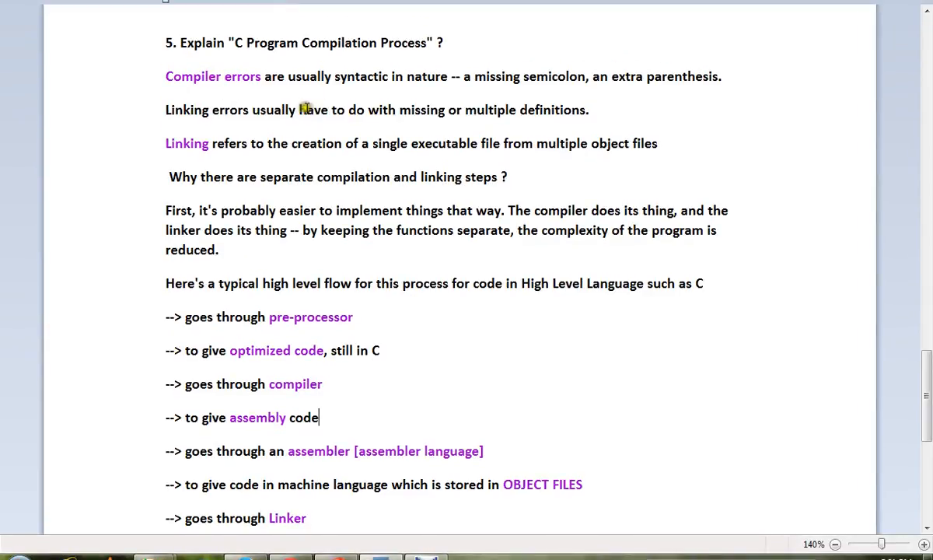
{"action": "mouse_move", "coordinate": [409, 97]}
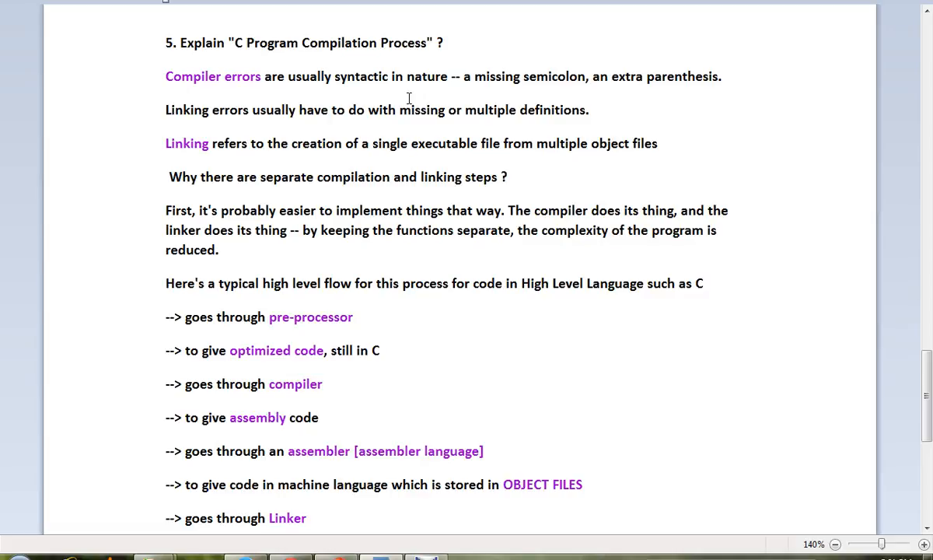
{"action": "left_click", "coordinate": [319, 417]}
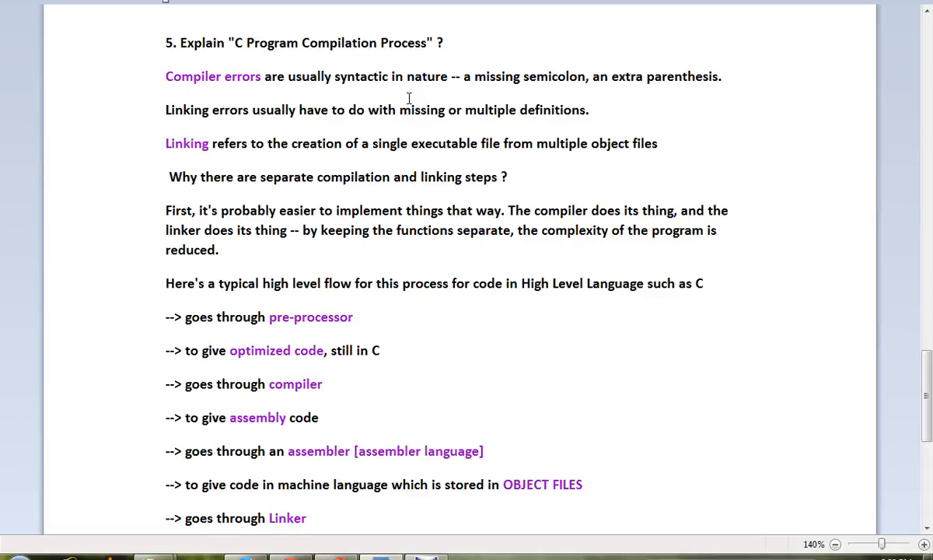
{"action": "left_click", "coordinate": [319, 418]}
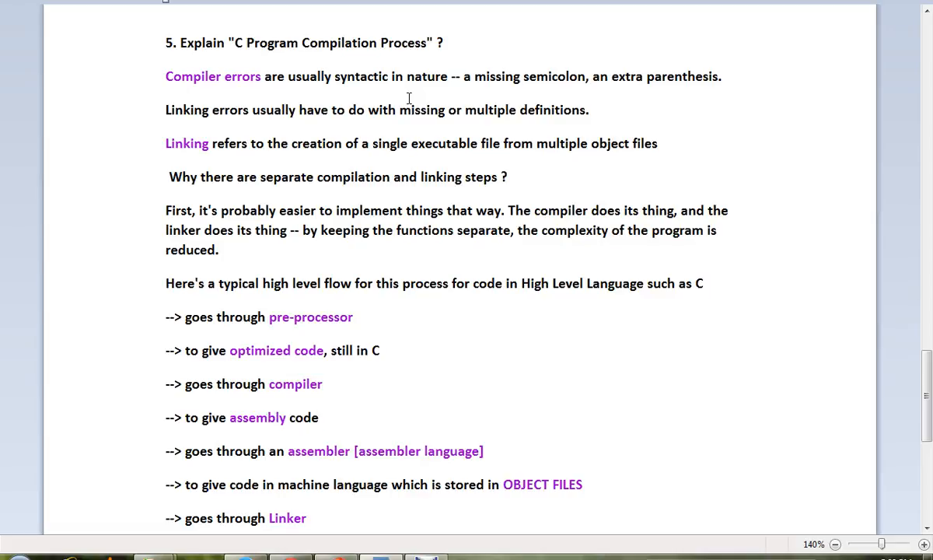
{"action": "left_click", "coordinate": [321, 418]}
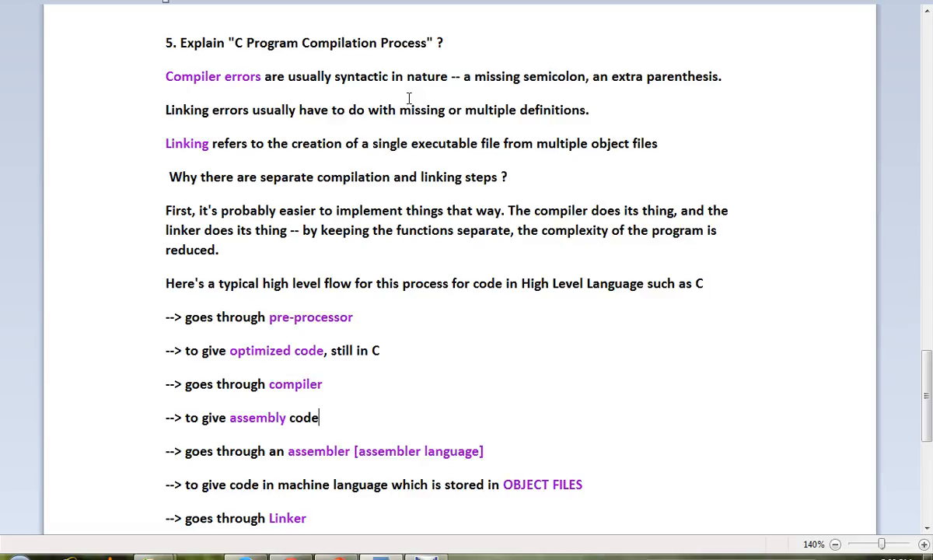
{"action": "mouse_move", "coordinate": [925, 397]}
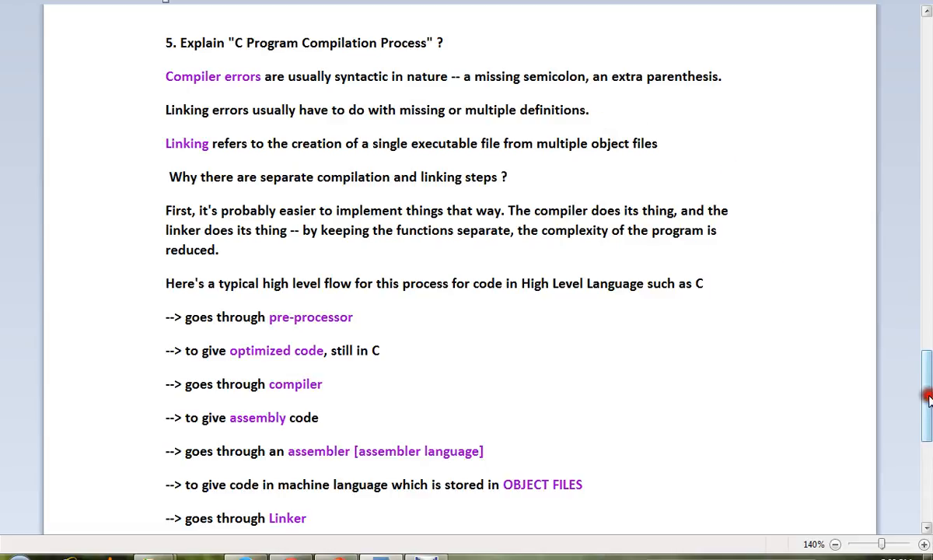
{"action": "scroll", "scroll_direction": "down", "scroll_amount": 3}
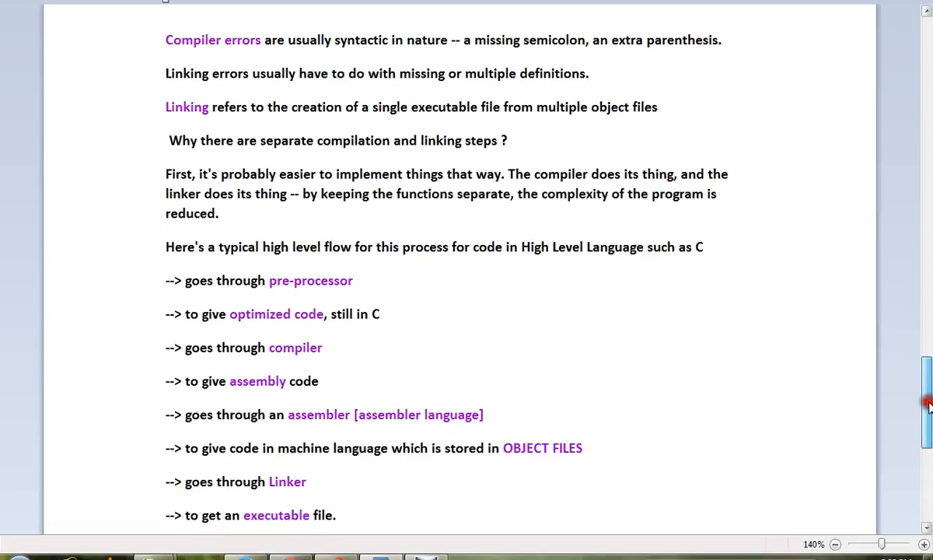
{"action": "mouse_move", "coordinate": [927, 405]}
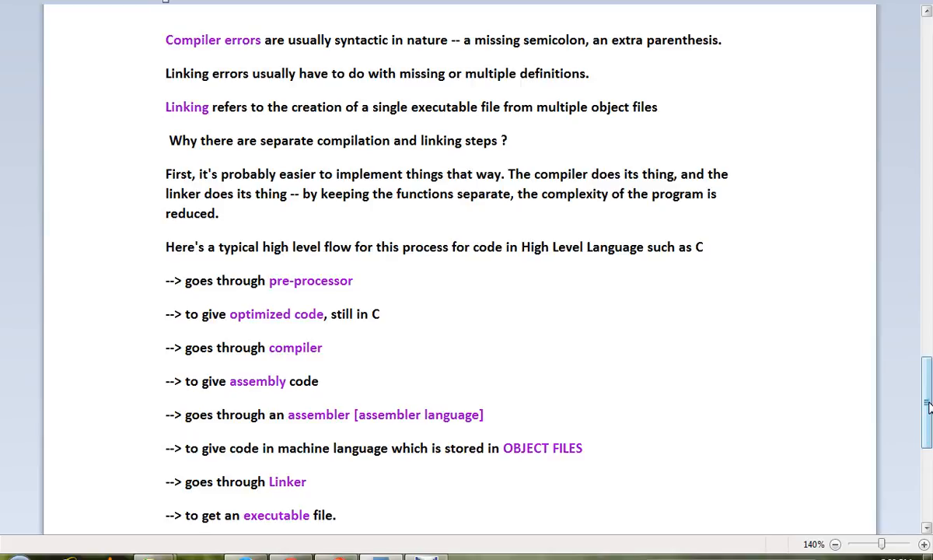
{"action": "left_click", "coordinate": [318, 381]}
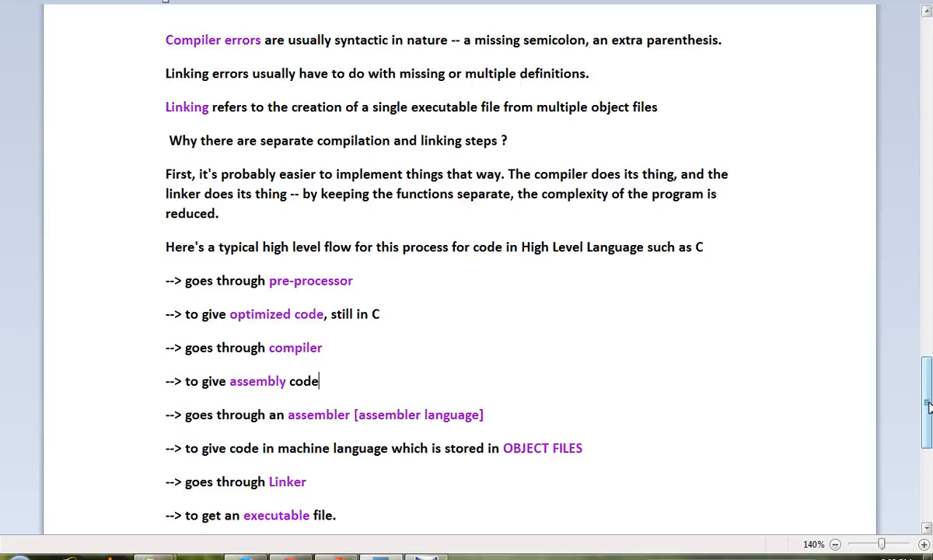
{"action": "scroll", "scroll_direction": "down", "scroll_amount": 3}
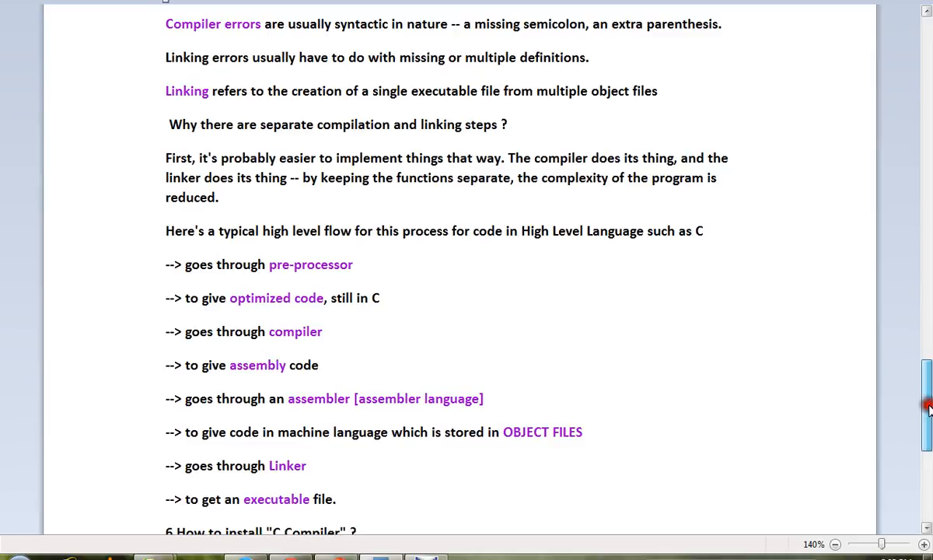
{"action": "scroll", "scroll_direction": "up", "scroll_amount": 3}
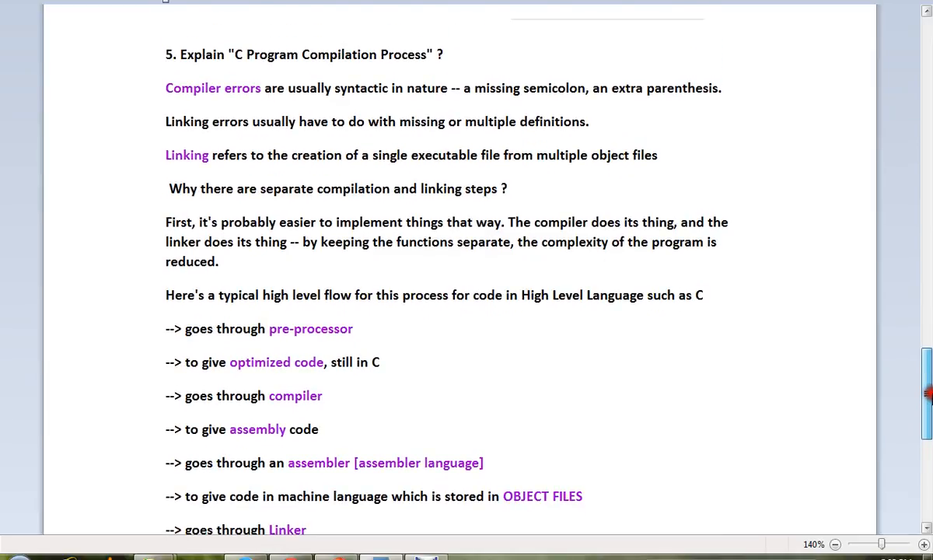
{"action": "mouse_move", "coordinate": [619, 413]}
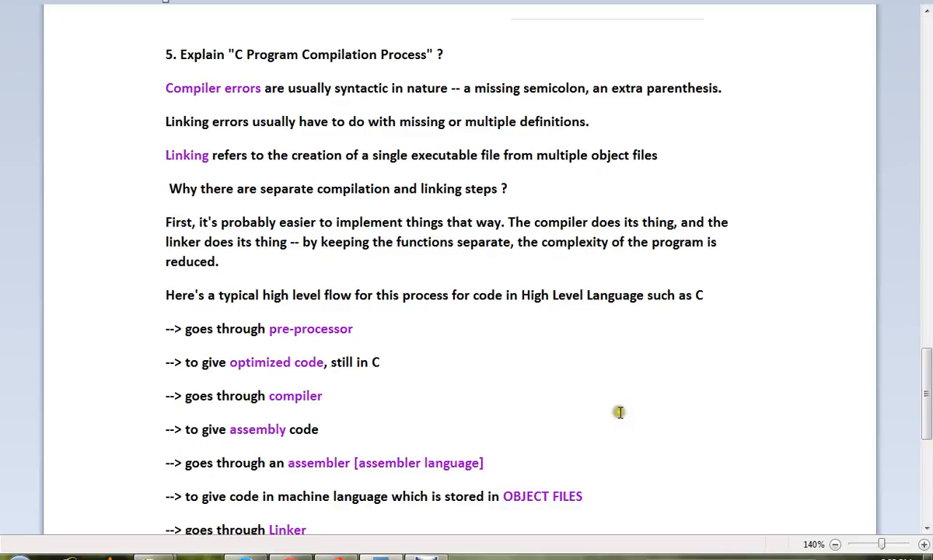